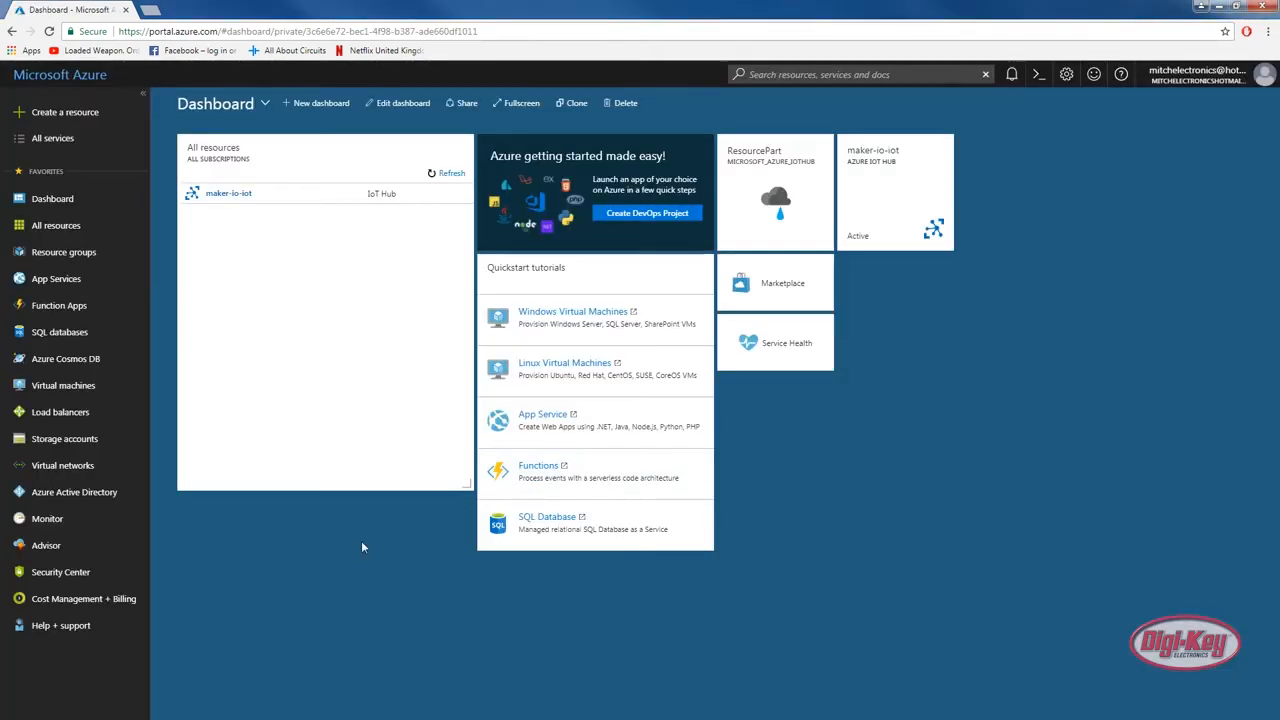
Dismiss the credit notification, search the Marketplace for 'iot' and start creating an IoT Hub
{"action": "left_click", "coordinate": [1012, 74]}
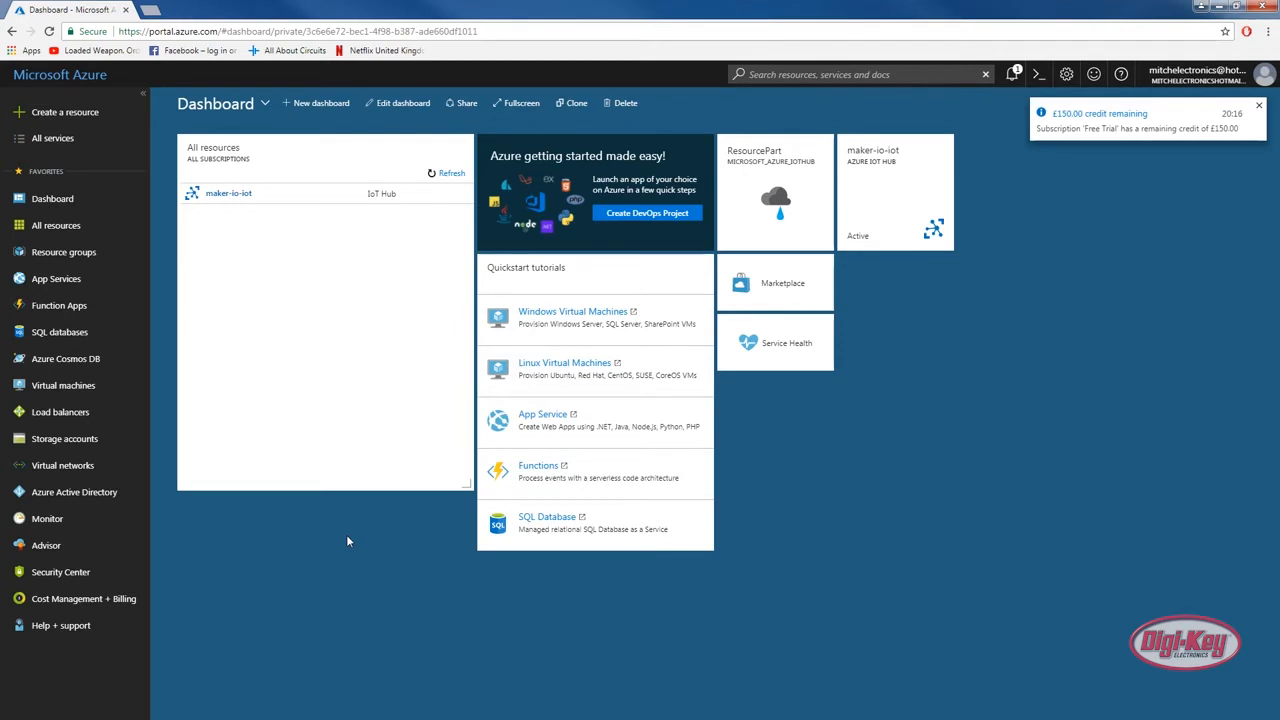
{"action": "left_click", "coordinate": [1258, 106]}
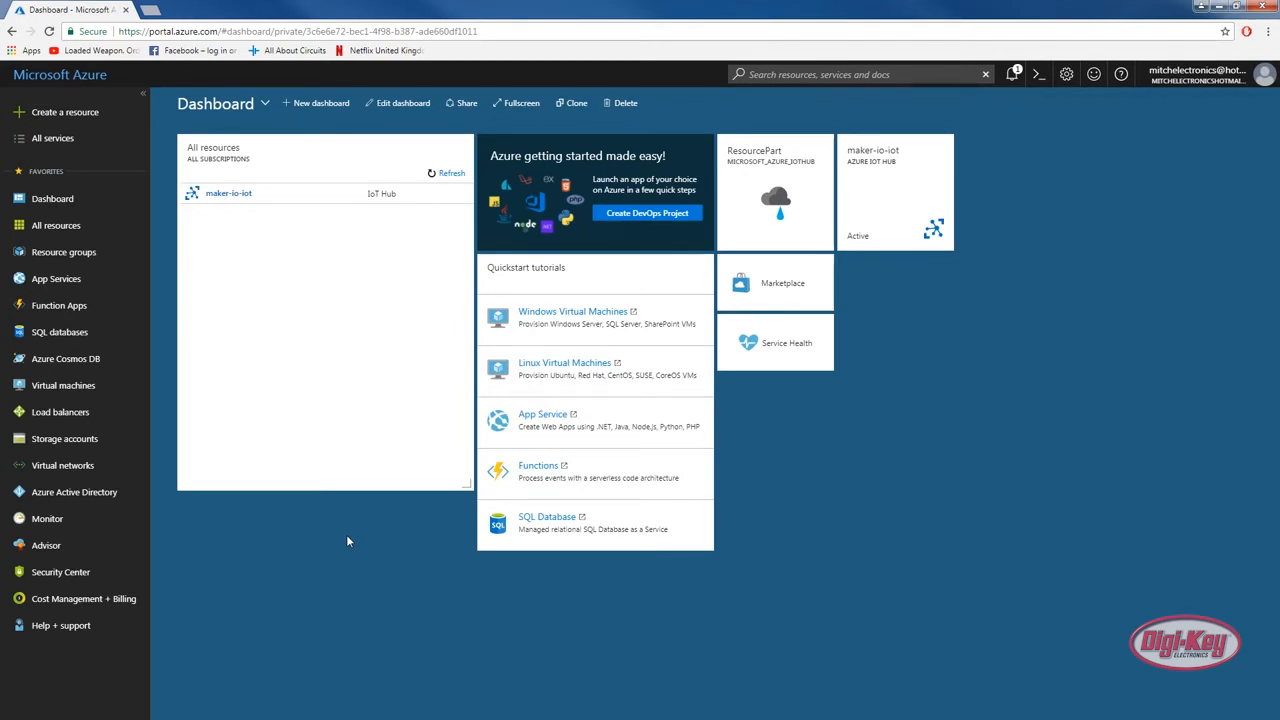
{"action": "mouse_move", "coordinate": [624, 374]}
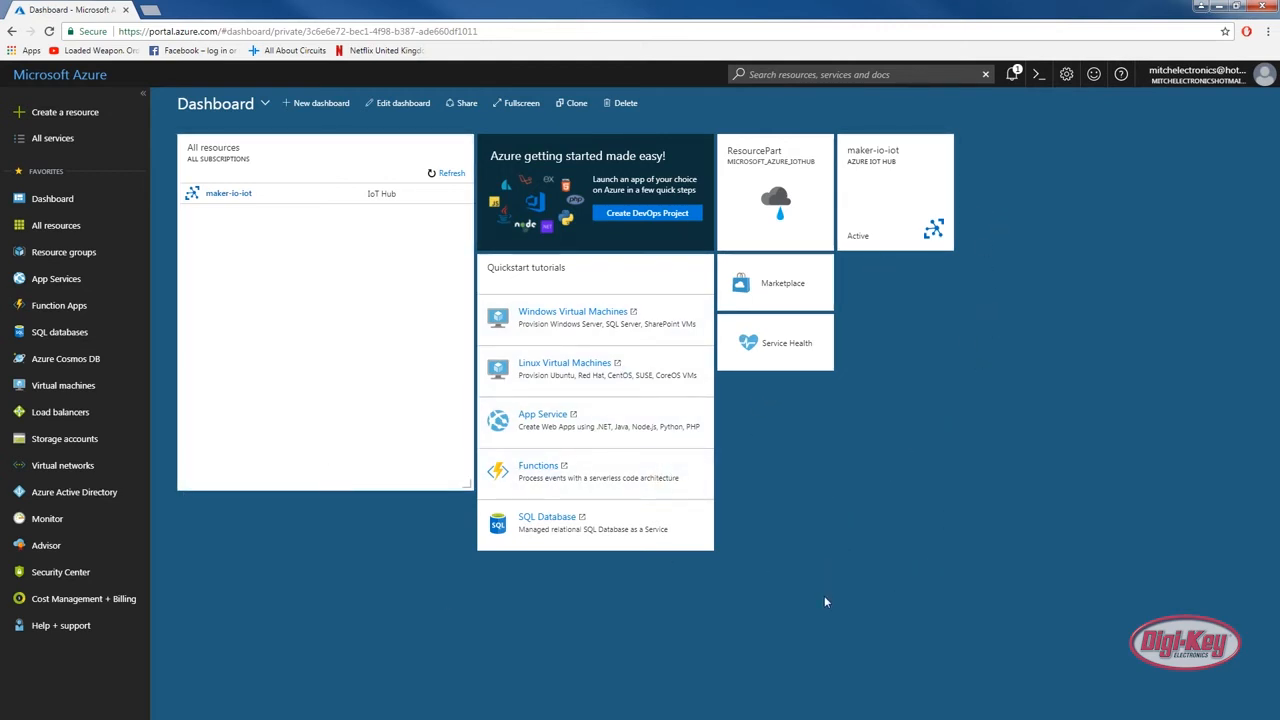
{"action": "mouse_move", "coordinate": [258, 488]}
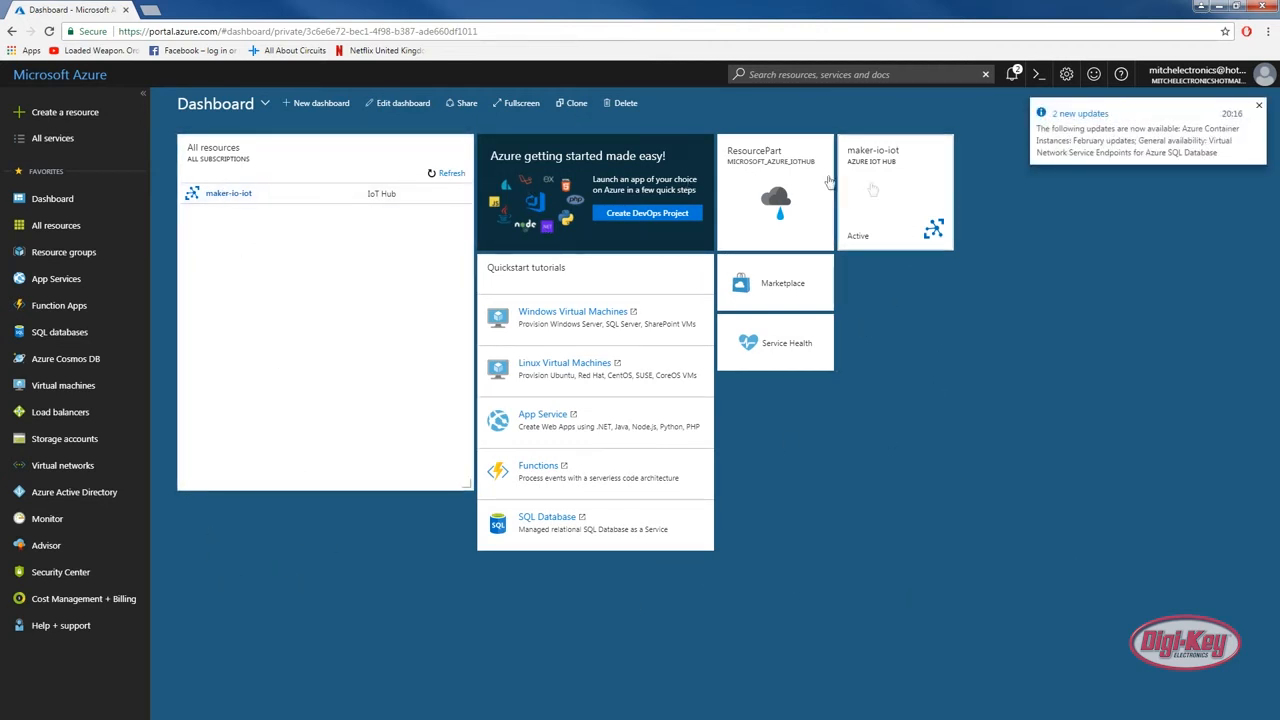
{"action": "mouse_move", "coordinate": [314, 592]}
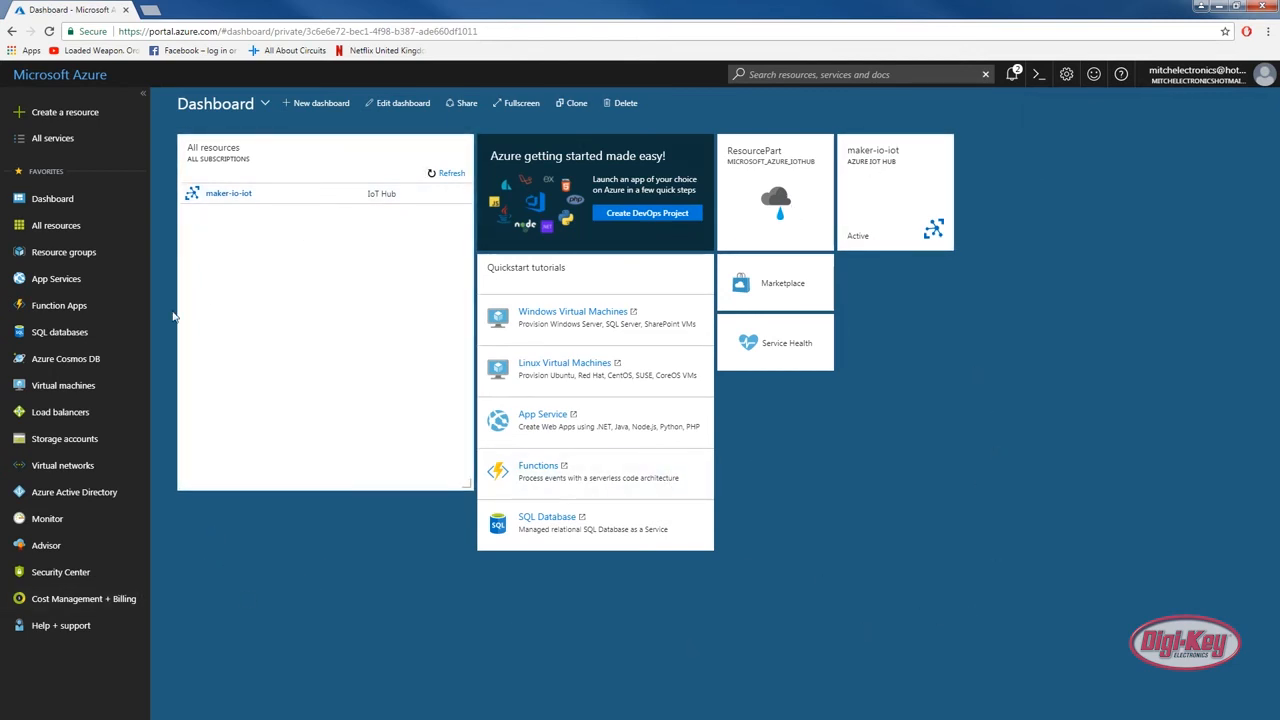
{"action": "mouse_move", "coordinate": [64, 112]}
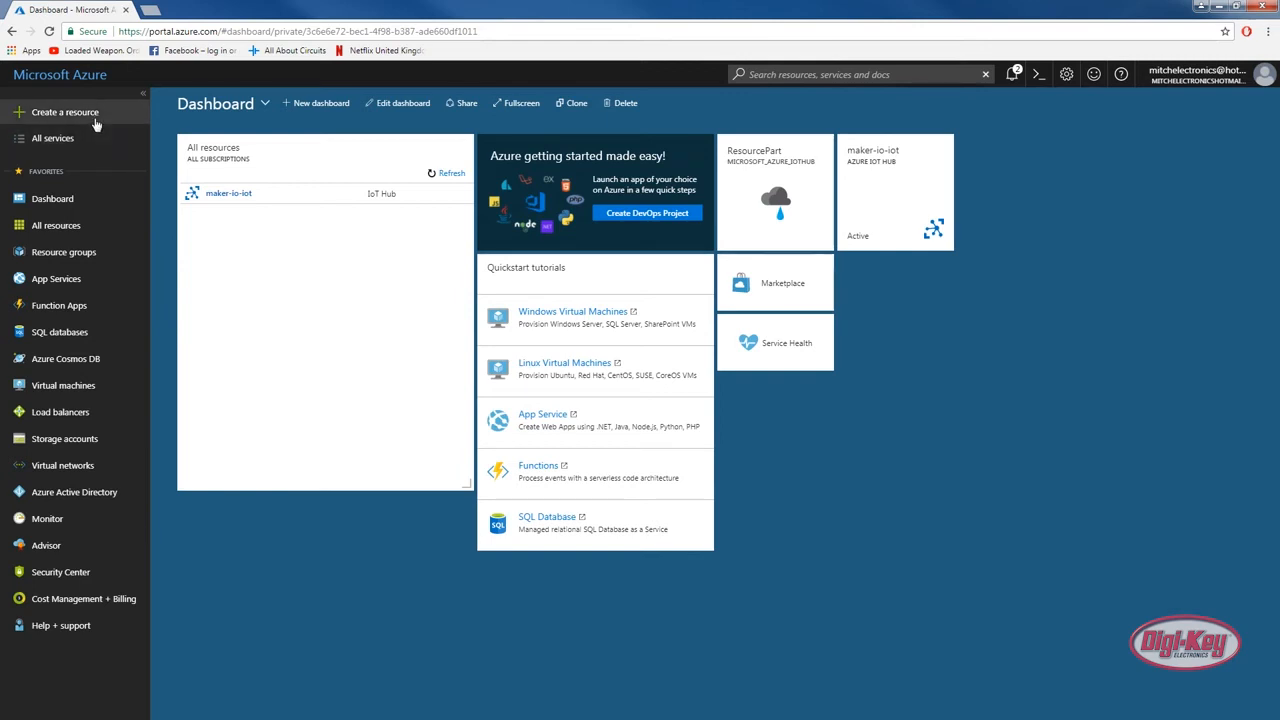
{"action": "mouse_move", "coordinate": [96, 124]}
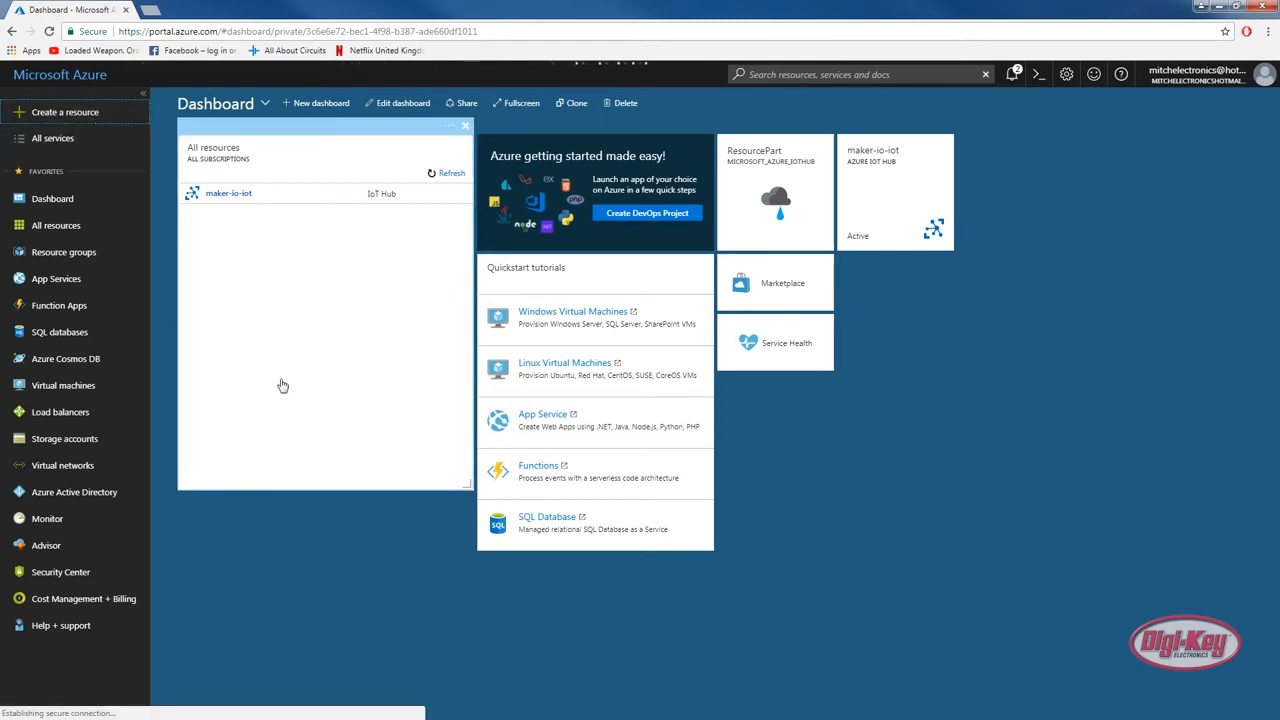
{"action": "left_click", "coordinate": [64, 112]}
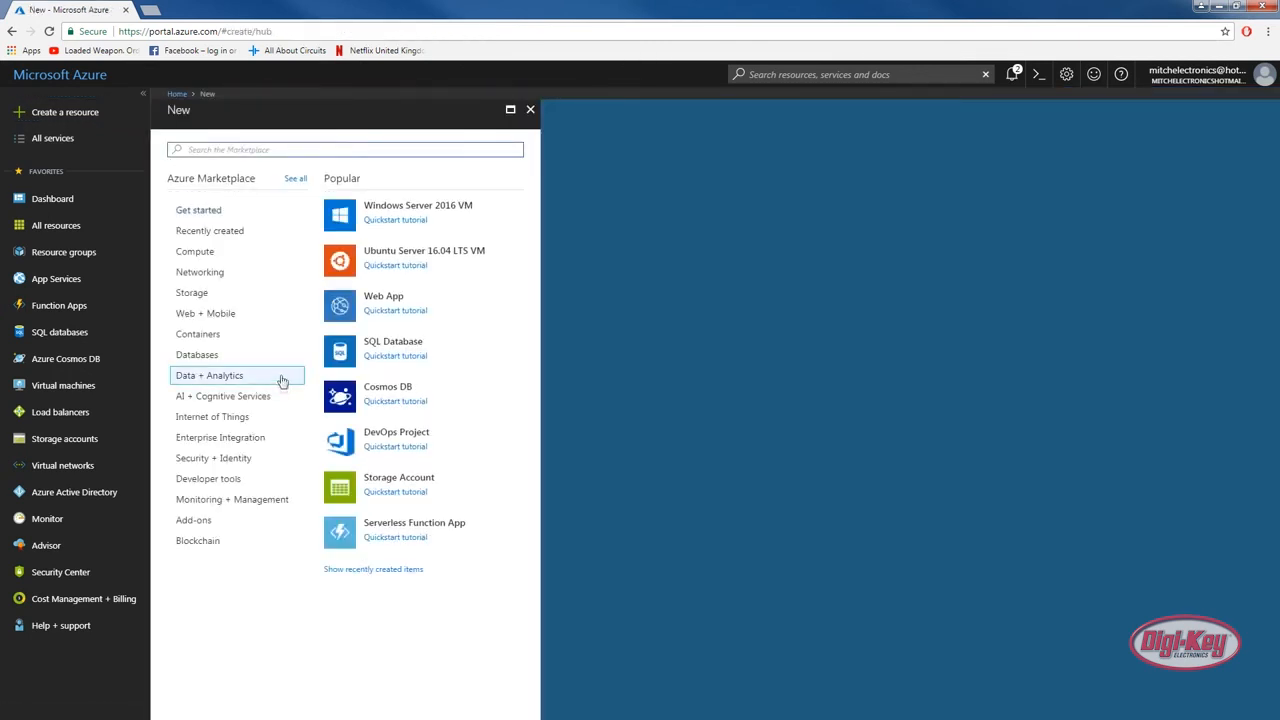
{"action": "mouse_move", "coordinate": [308, 362]}
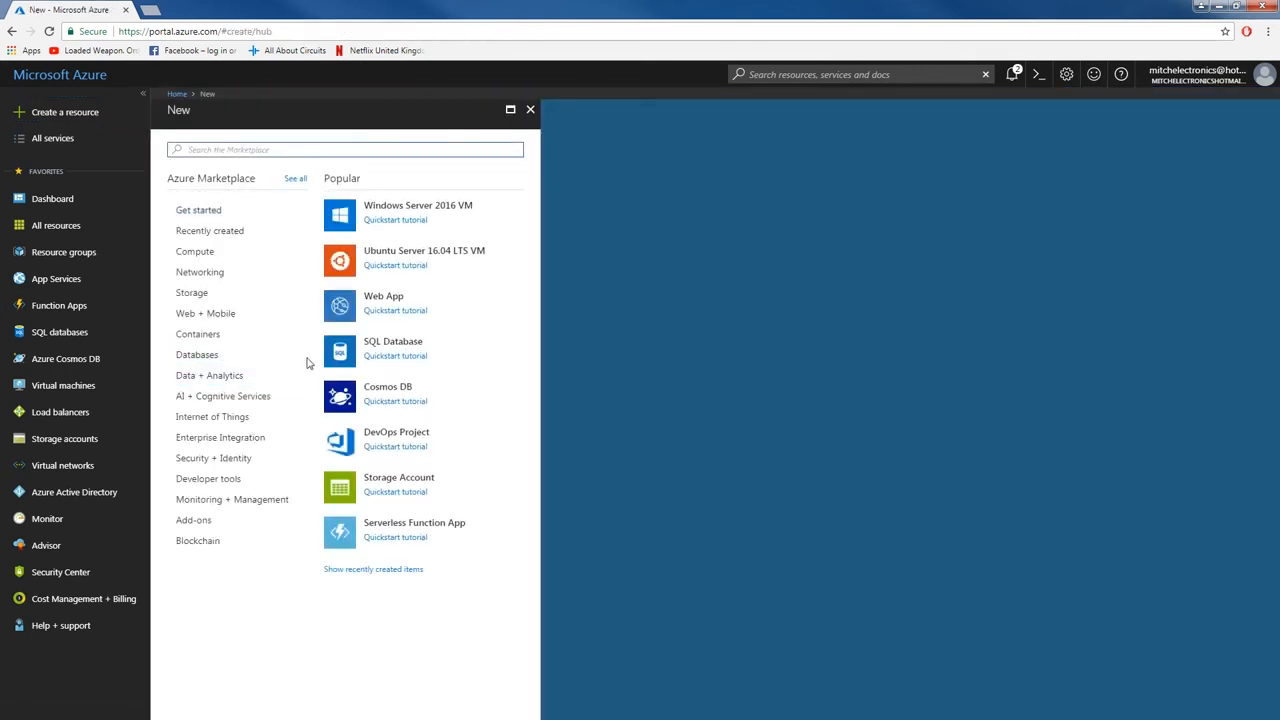
{"action": "left_click", "coordinate": [344, 148]}
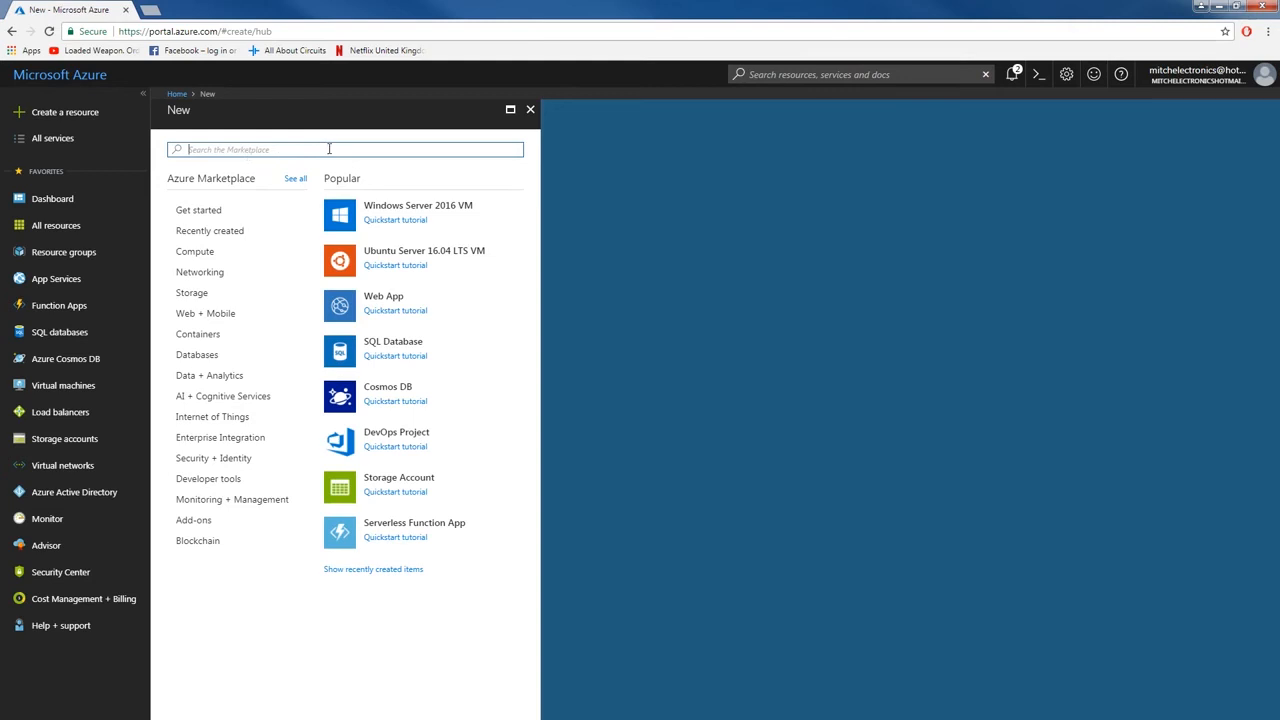
{"action": "type", "text": "iot"}
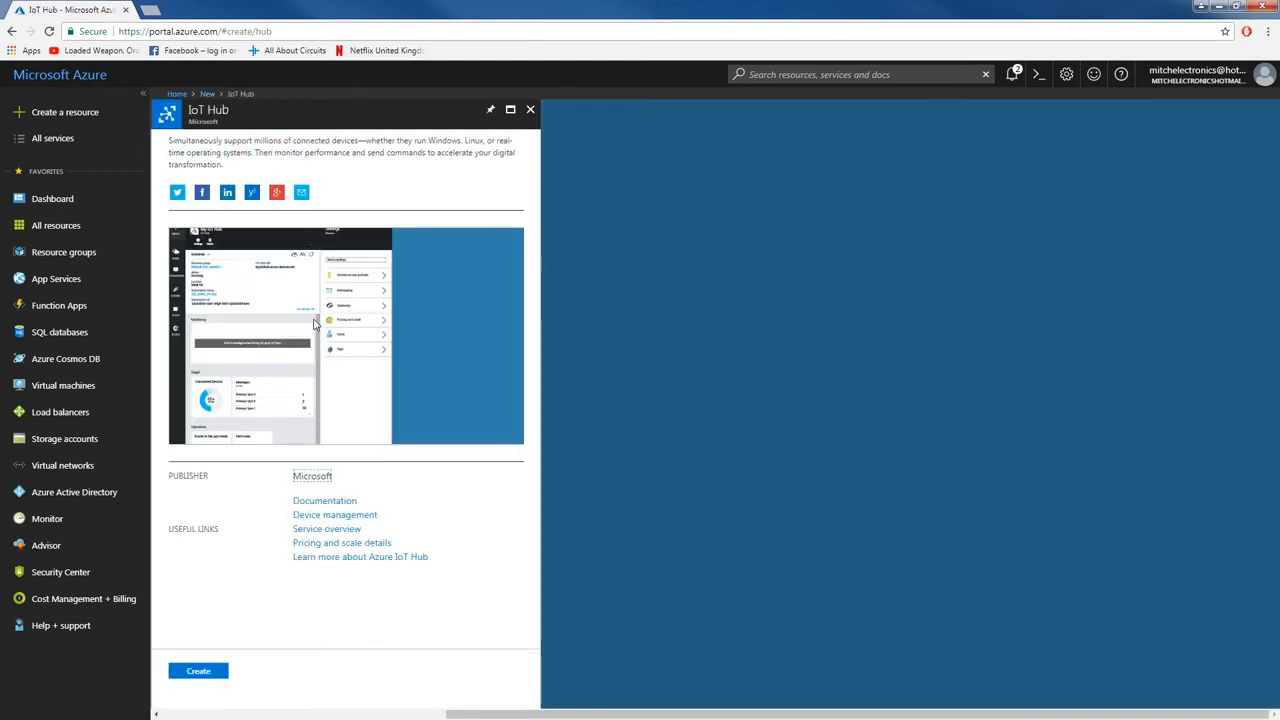
{"action": "left_click", "coordinate": [198, 670]}
{"action": "type", "text": "robins-awesome-iot"}
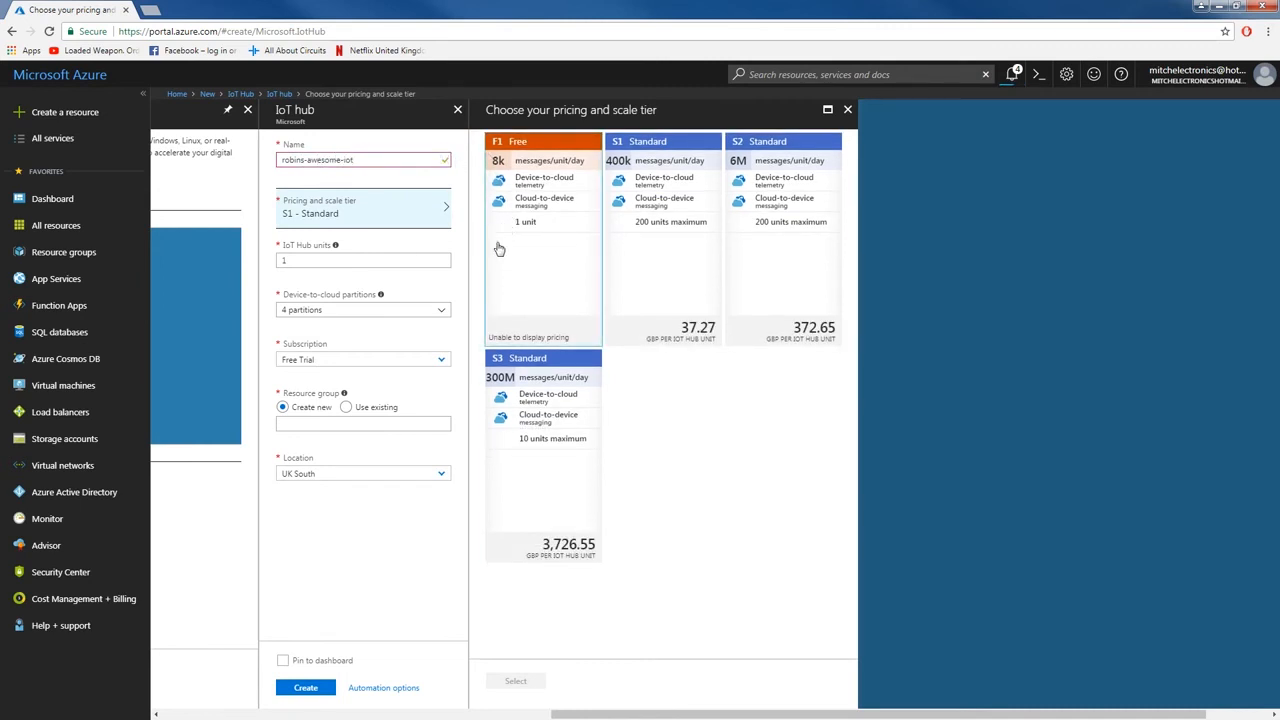
Select the F1 Free tier for robins-awesome-iot and enter resource group robins-awesome-iot-resource
{"action": "left_click", "coordinate": [544, 240]}
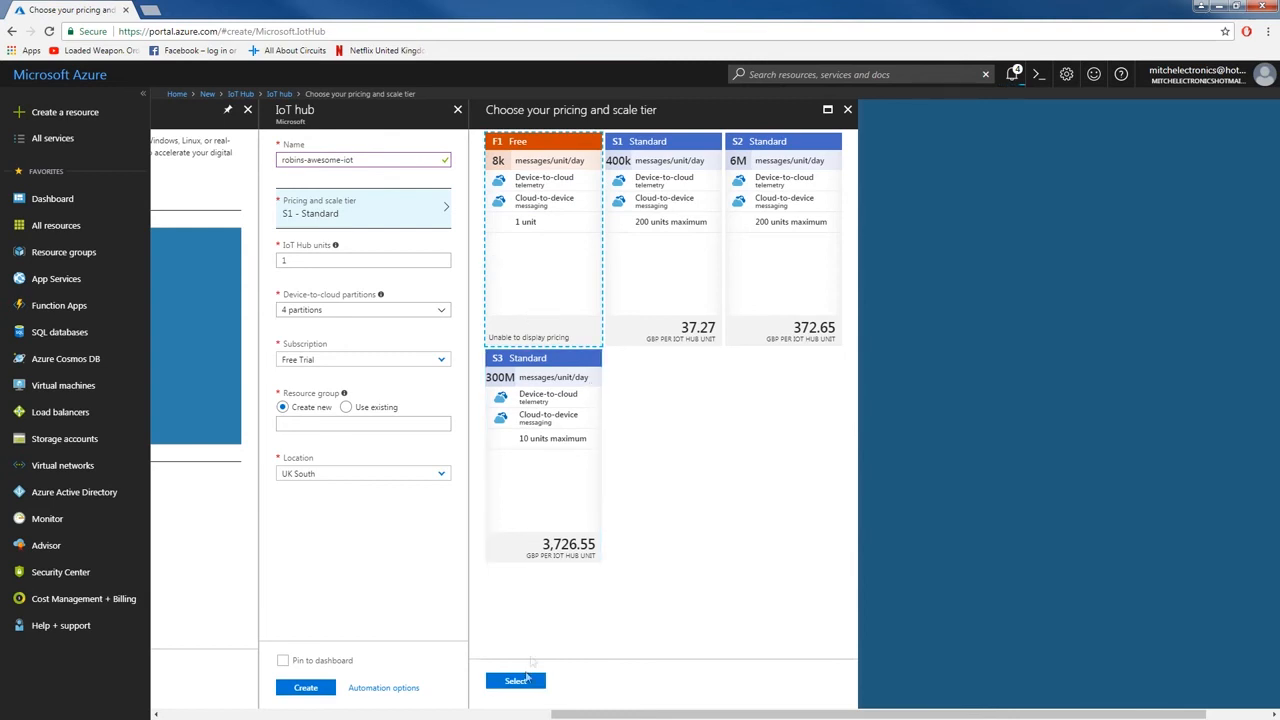
{"action": "left_click", "coordinate": [516, 680]}
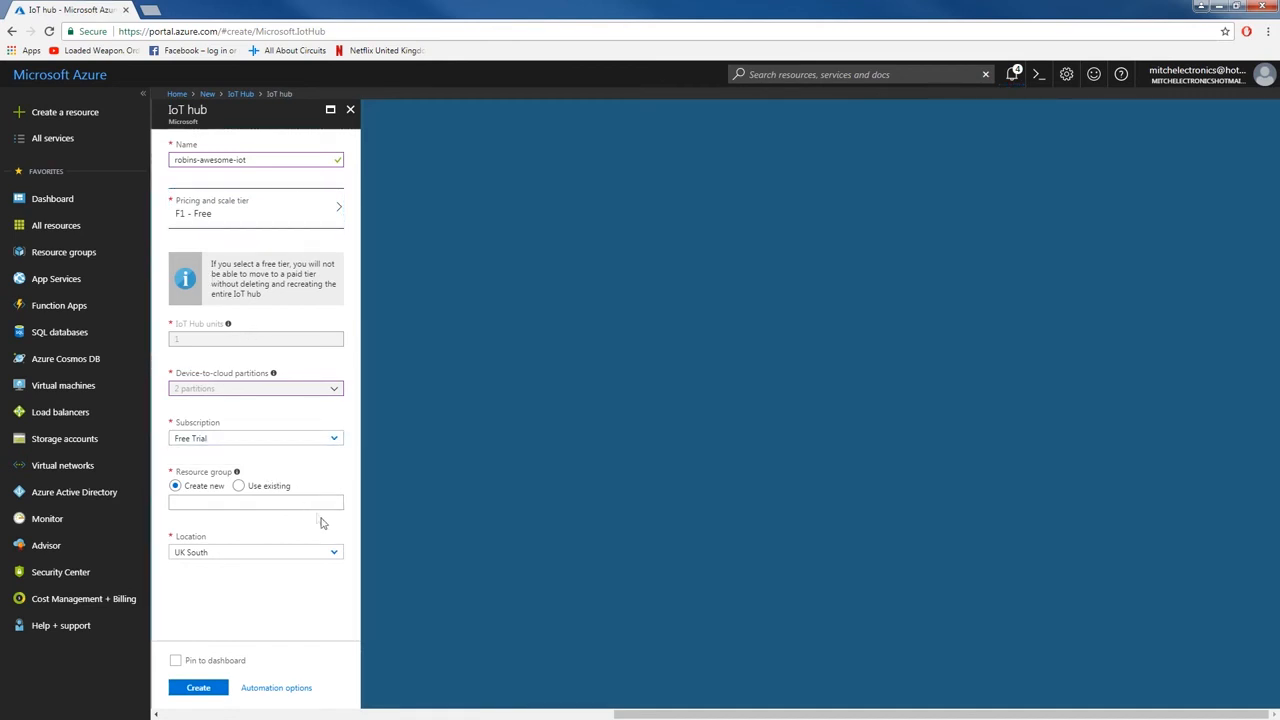
{"action": "left_click", "coordinate": [256, 502]}
{"action": "type", "text": "robins-awesome-iot-resource"}
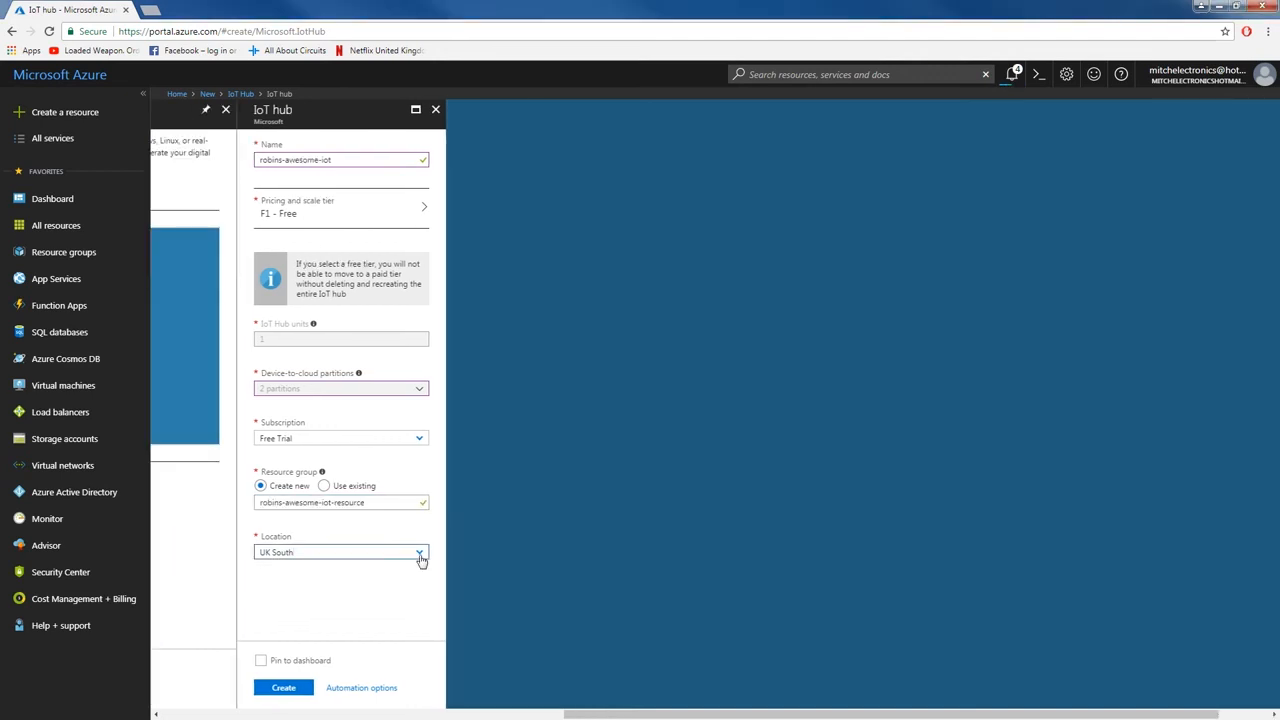
Confirm the UK South location and submit the IoT Hub for creation
{"action": "left_click", "coordinate": [284, 688]}
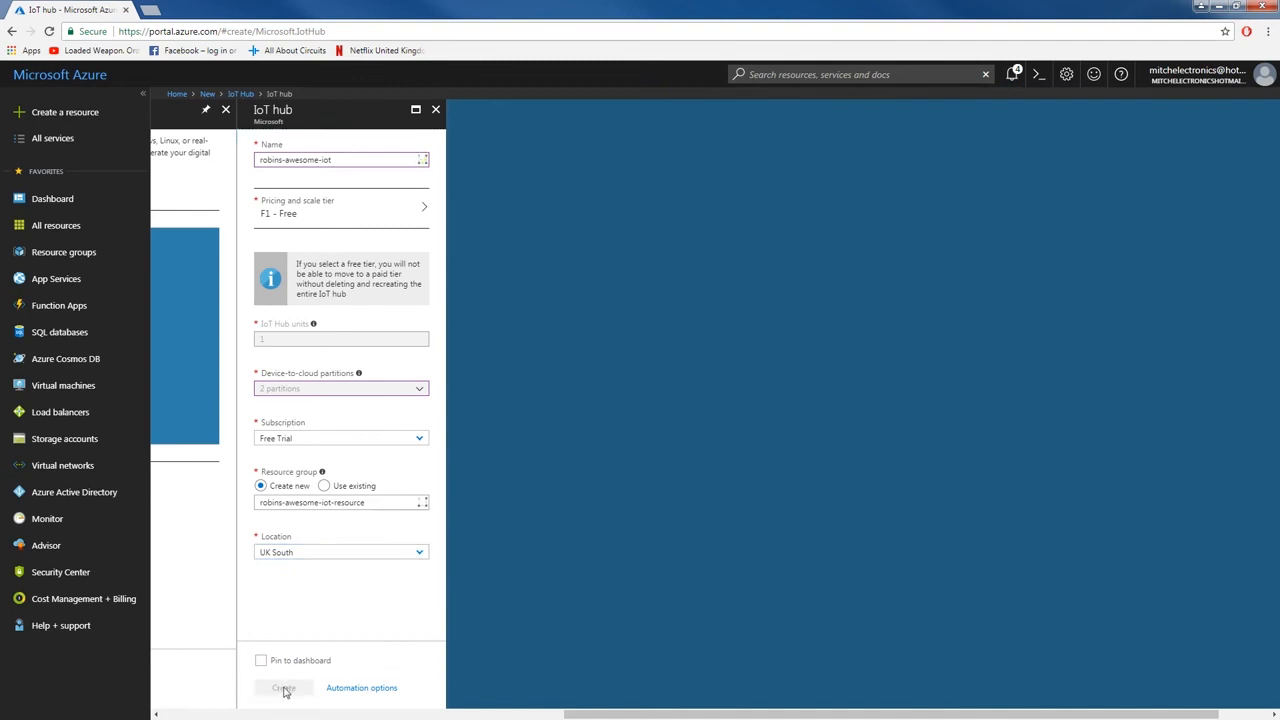
{"action": "left_click", "coordinate": [284, 688]}
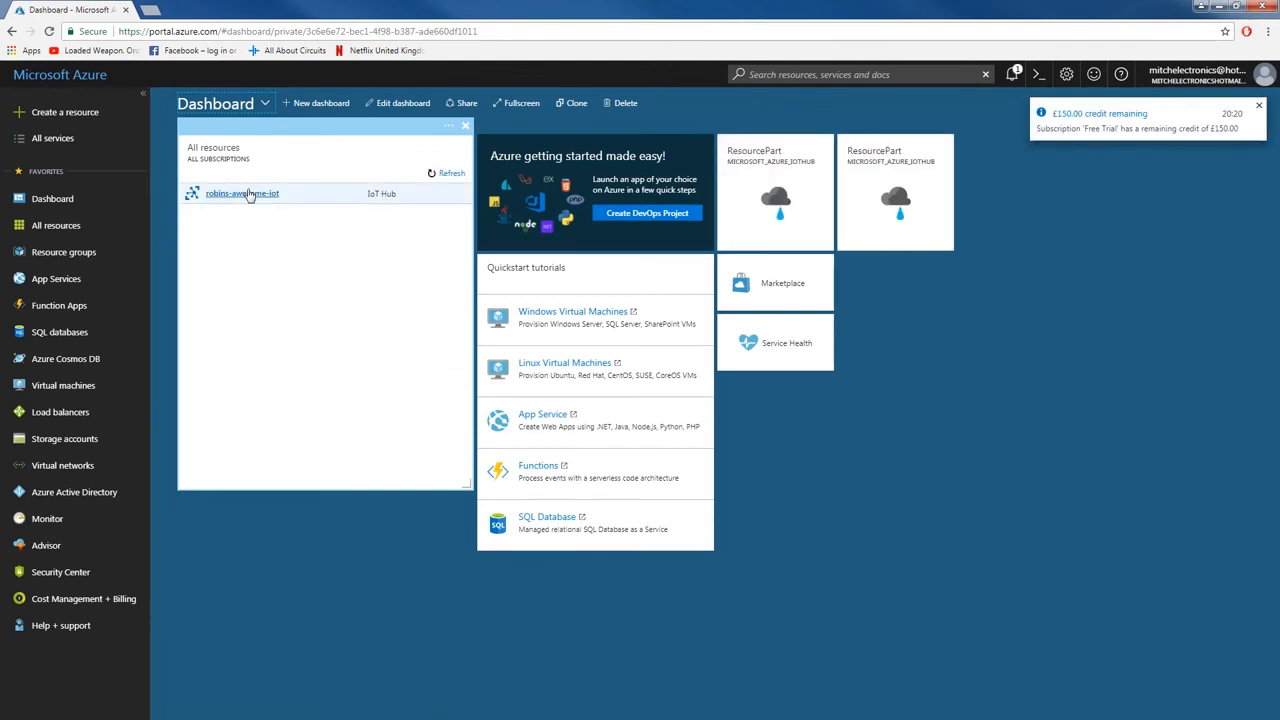
{"action": "mouse_move", "coordinate": [236, 198]}
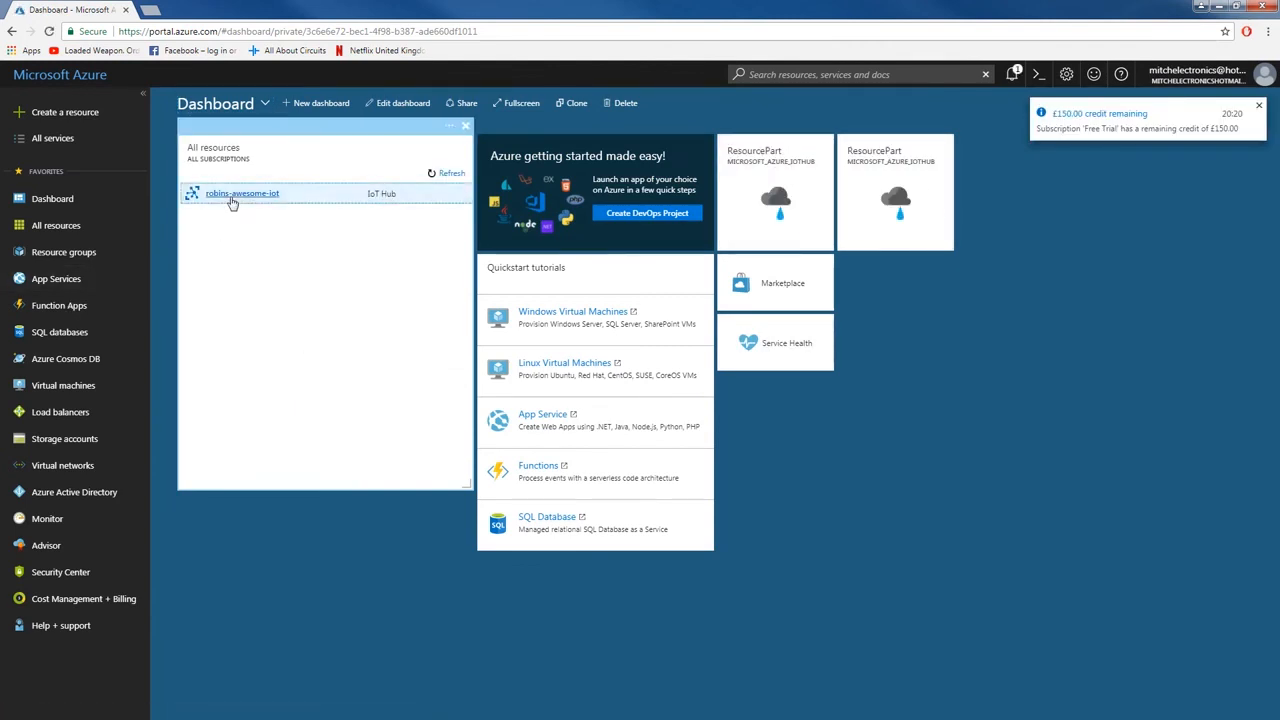
Open the robins-awesome-iot hub's Overview blade from the All resources tile and review its sections
{"action": "left_click", "coordinate": [242, 192]}
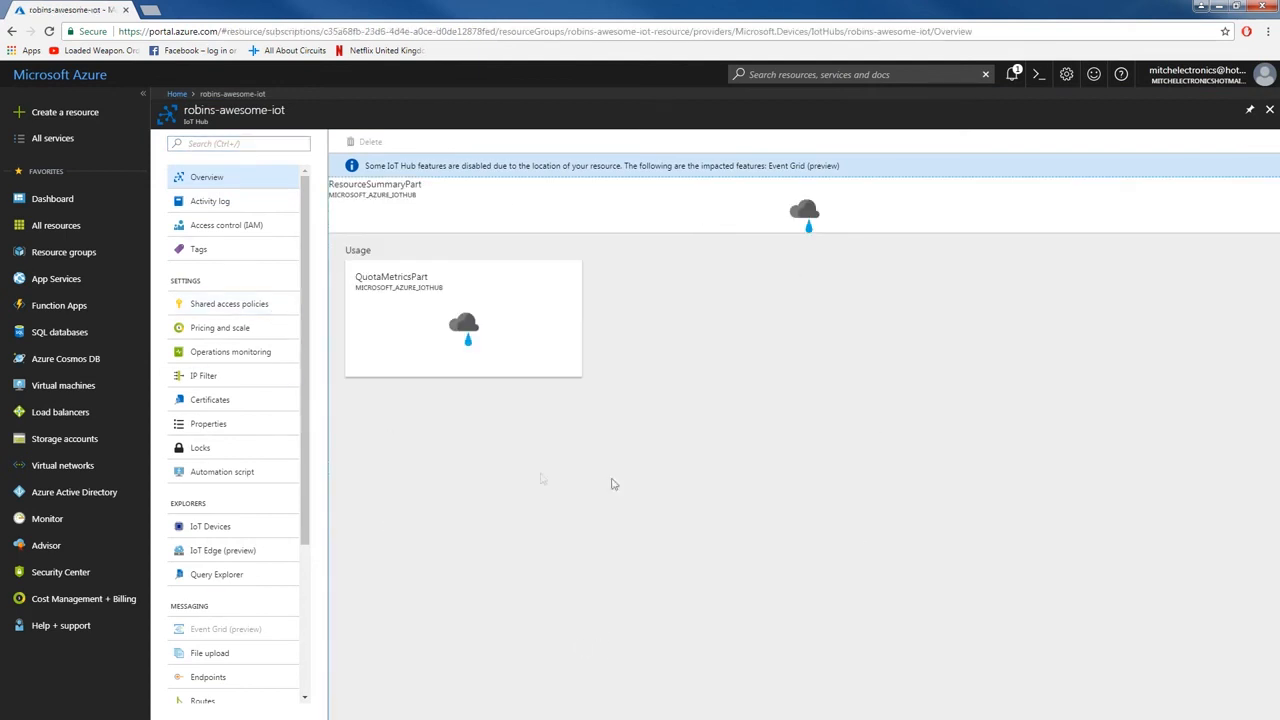
{"action": "mouse_move", "coordinate": [592, 352]}
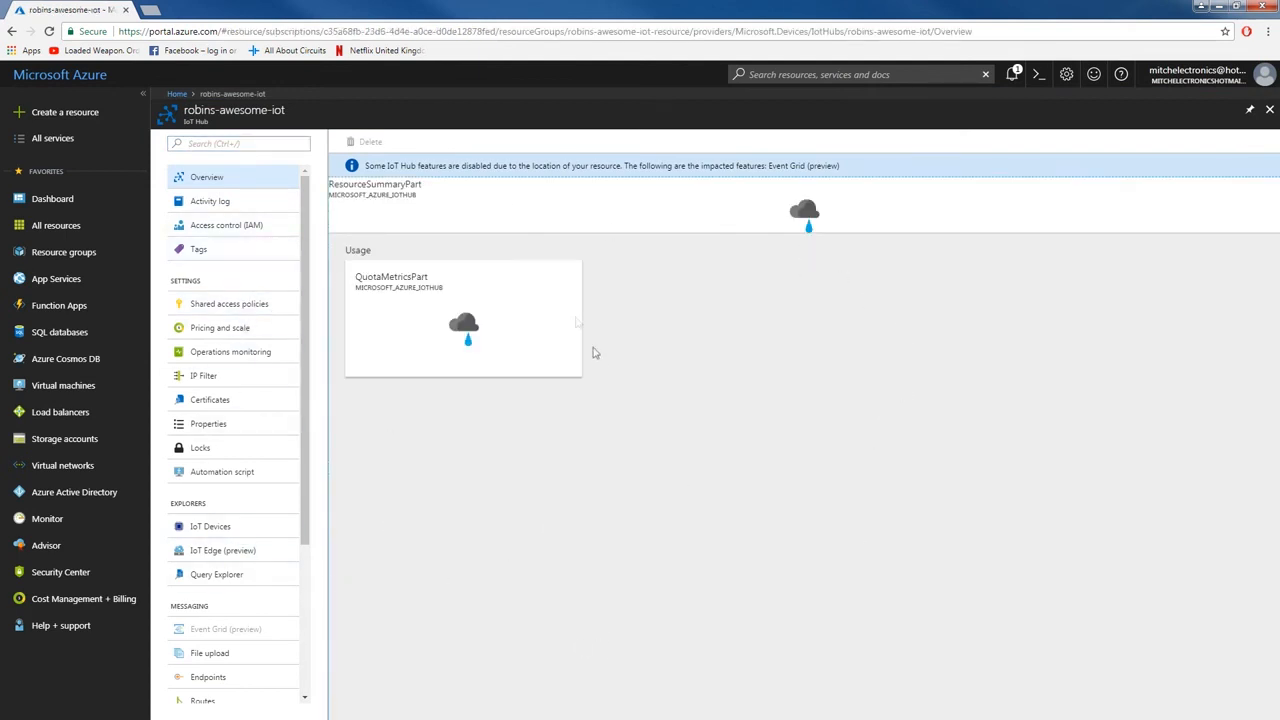
{"action": "scroll", "scroll_direction": "down", "scroll_amount": 3}
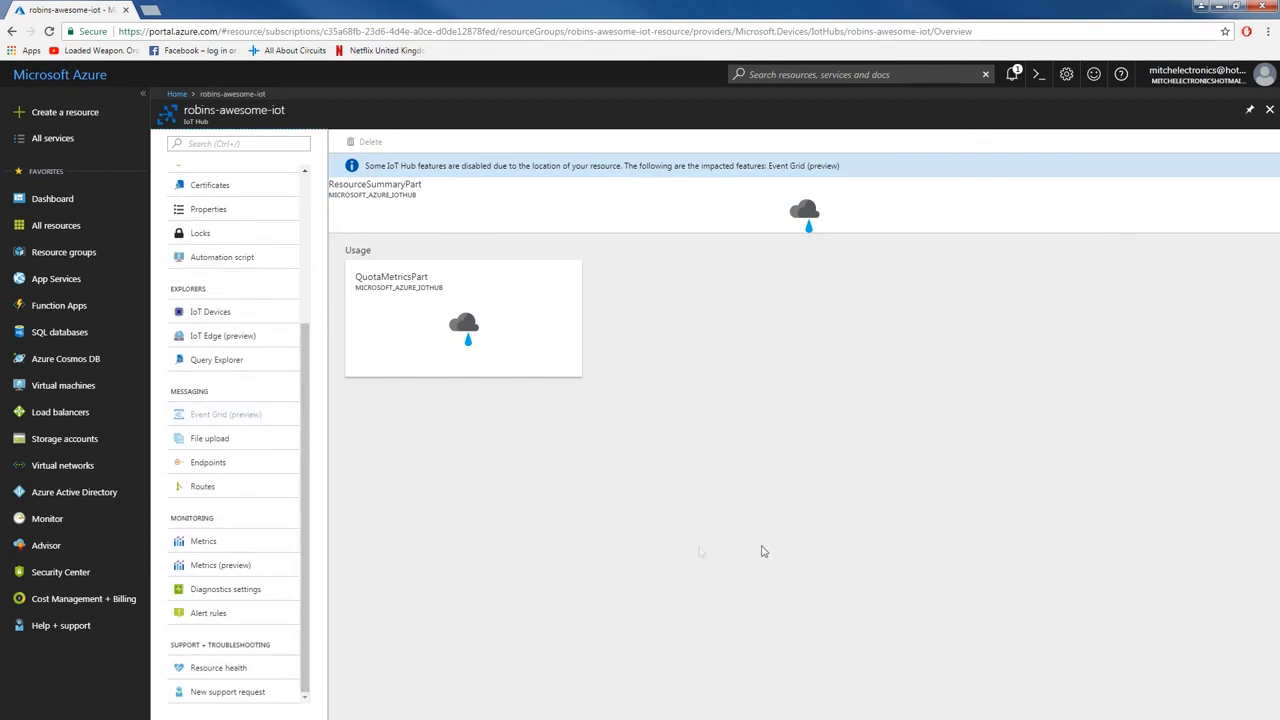